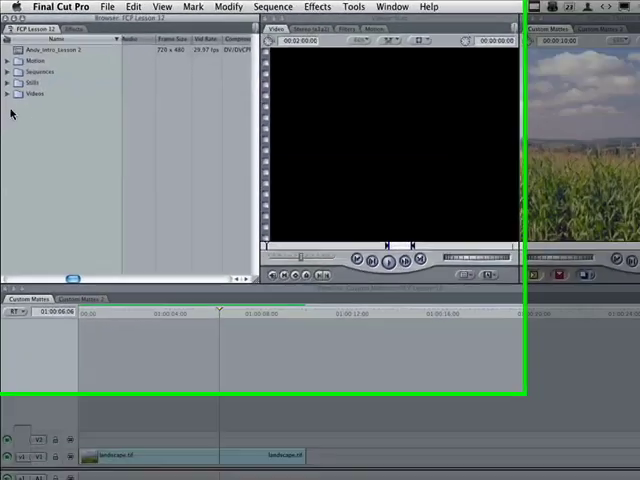
Step: Expand the Stills bin and select the Sprayed Strokes.tif still image
click(8, 88)
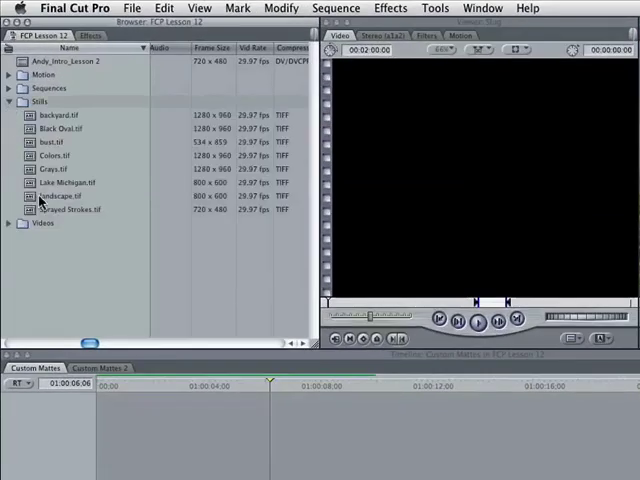
click(70, 210)
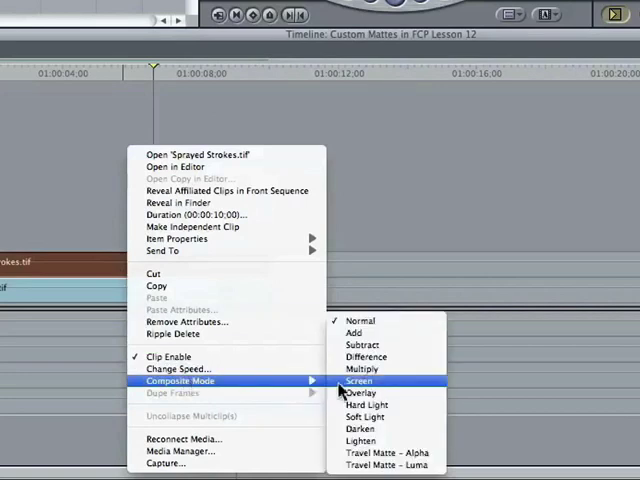
Step: Set the Sprayed Strokes clip's composite mode to Multiply over the landscape clip
click(359, 381)
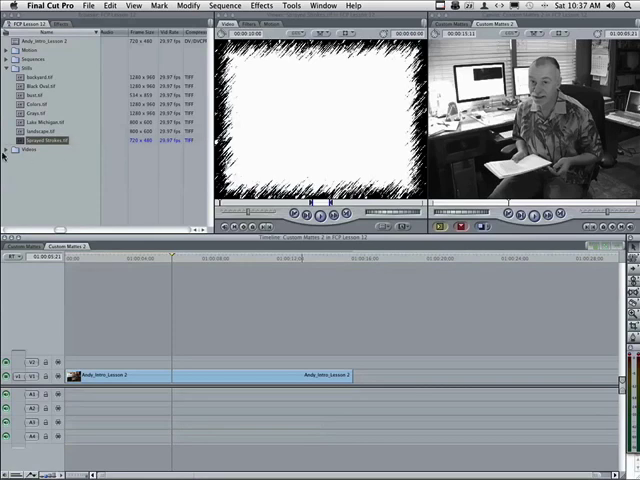
click(10, 150)
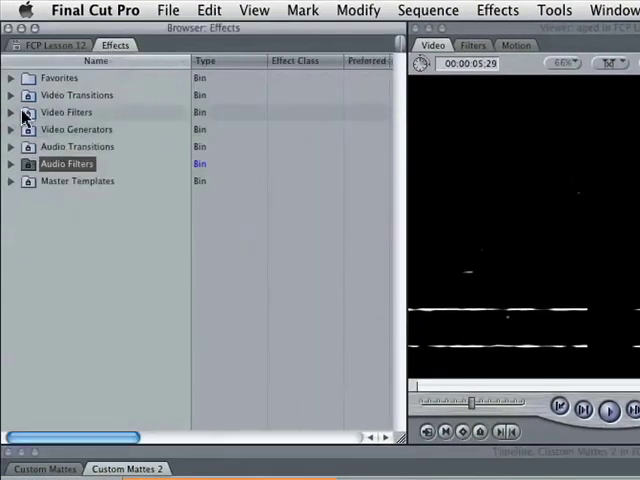
Step: Expand Video Filters and its Blur category to reveal Gaussian Blur
click(10, 112)
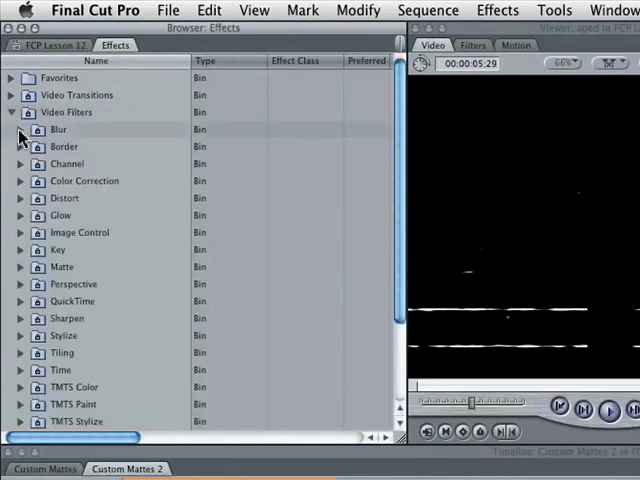
click(20, 129)
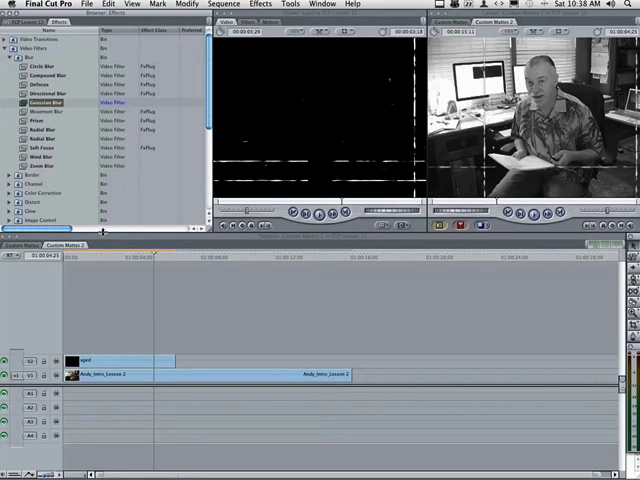
mouse_move(123, 368)
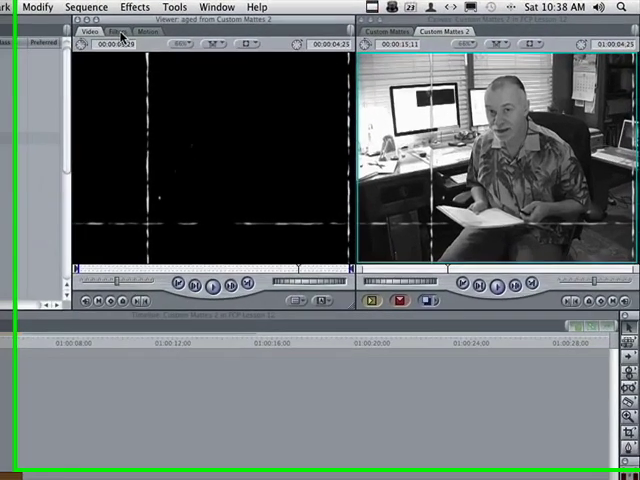
Step: Raise the aged clip's Gaussian Blur Radius from 2 to about 6 in its Filters view
click(101, 33)
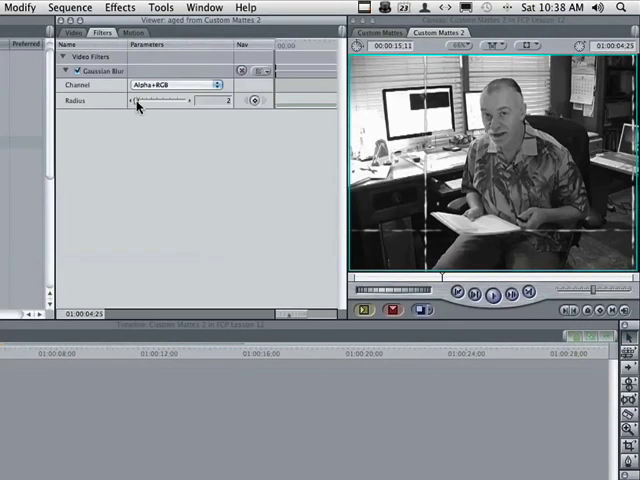
drag(135, 101, 160, 101)
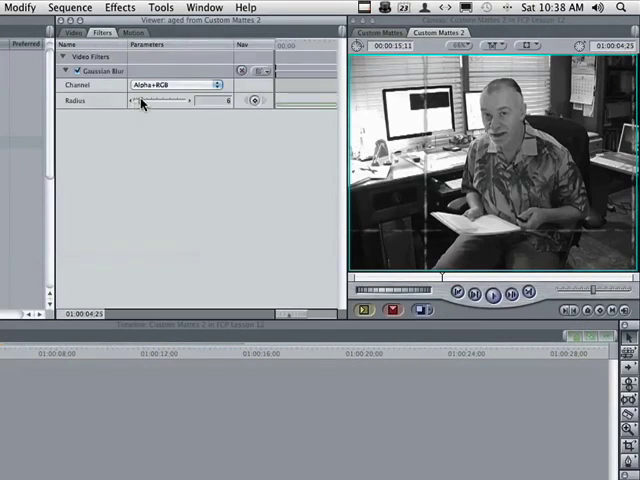
mouse_move(18, 227)
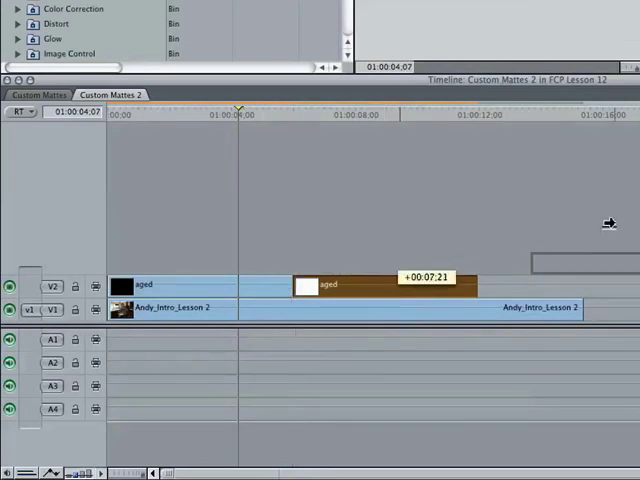
Step: Place a duplicate of the aged scratch clip later on V2 above the intro clip
drag(610, 222, 580, 284)
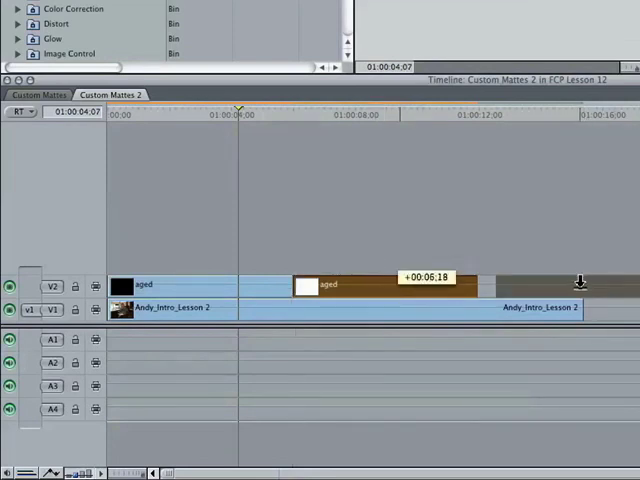